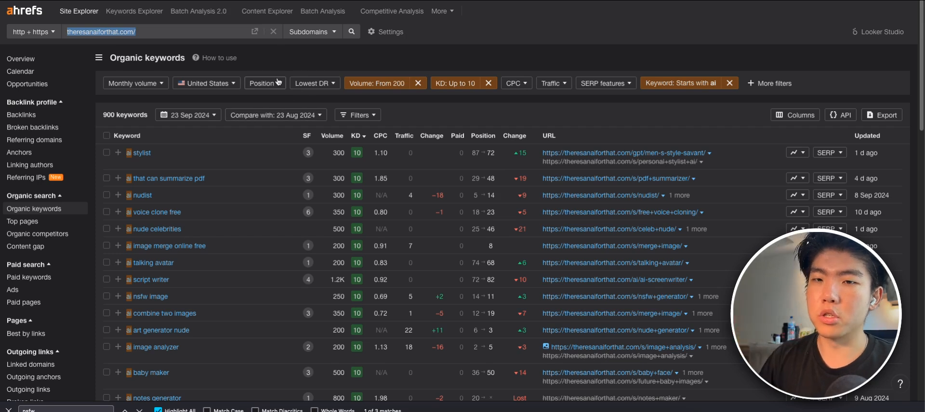
- Show the rule editor of the 'Keyword: Starts with ai' filter chip
{"action": "left_click", "coordinate": [376, 83]}
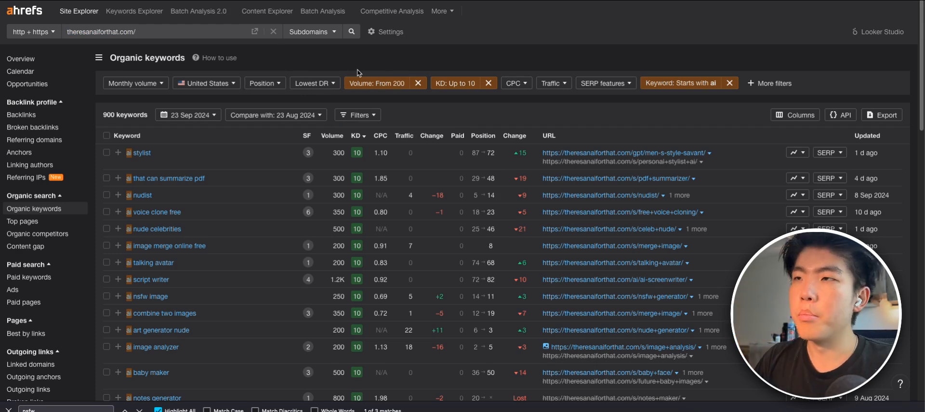
{"action": "left_click", "coordinate": [458, 83]}
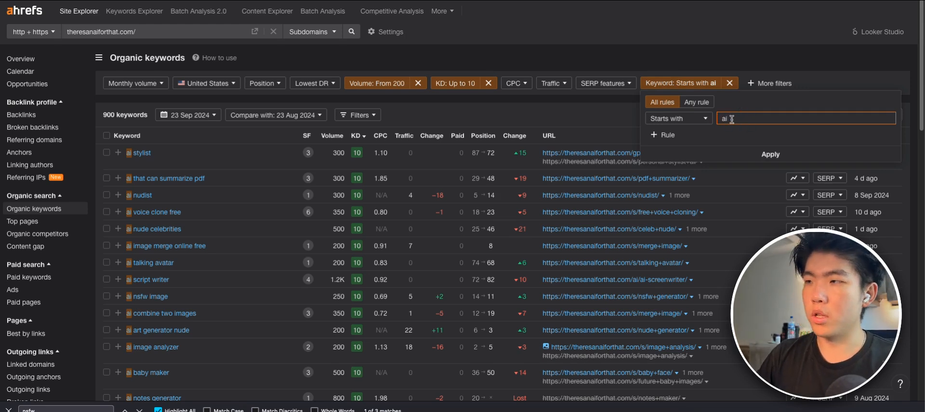
- Require keywords containing 'alternatives' and 'ai', with volume from 50 and no KD limit
{"action": "type", "text": "alternatives"}
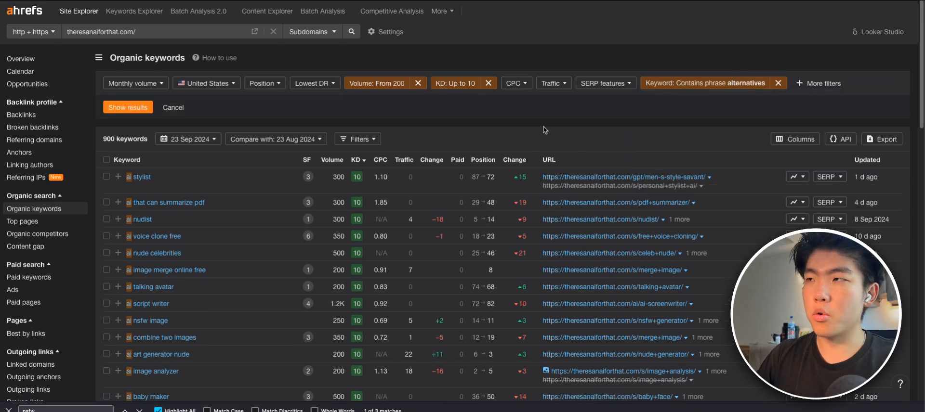
{"action": "left_click", "coordinate": [127, 107]}
{"action": "type", "text": "ai"}
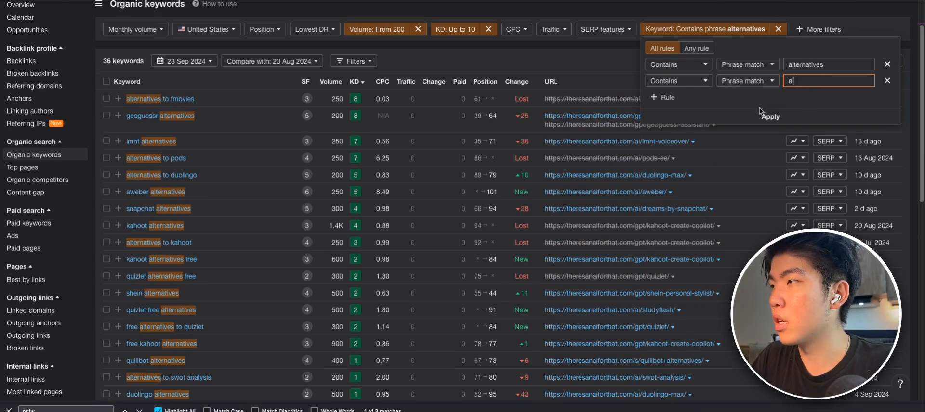
{"action": "left_click", "coordinate": [769, 116]}
{"action": "type", "text": "50"}
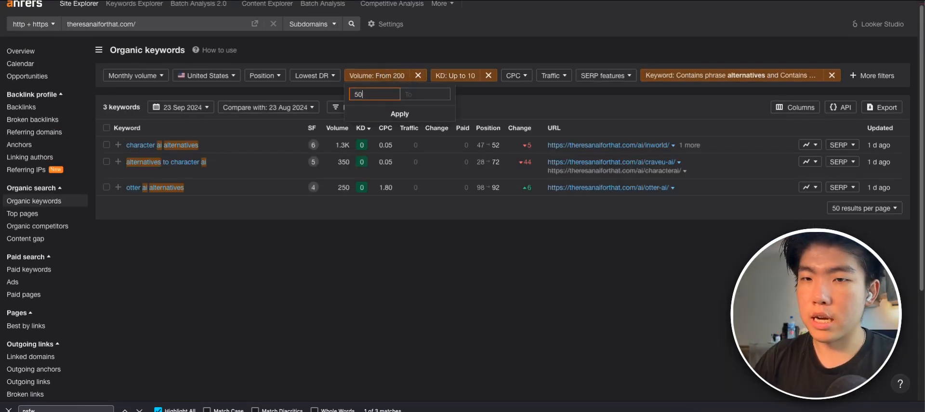
{"action": "left_click", "coordinate": [399, 114]}
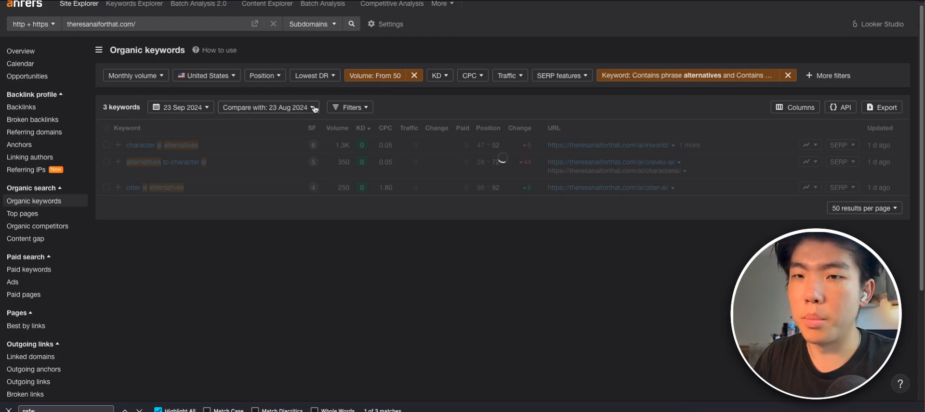
{"action": "mouse_move", "coordinate": [438, 80]}
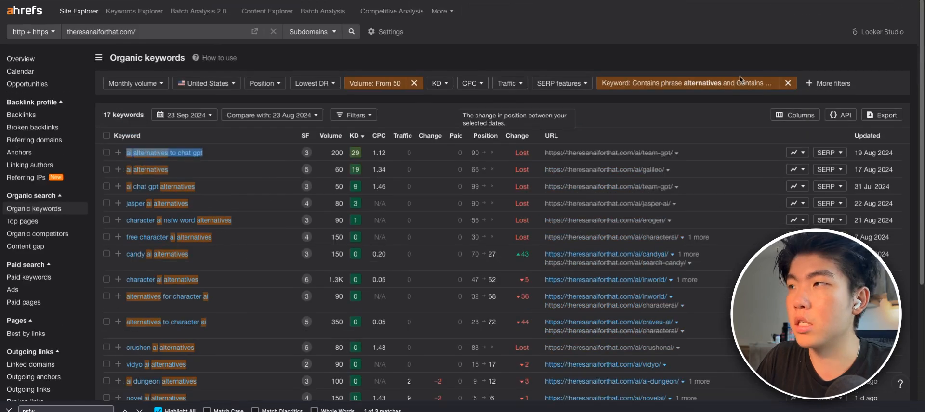
- Replace the alternatives rule with a single 'Starts with ai' keyword rule
{"action": "left_click", "coordinate": [696, 83]}
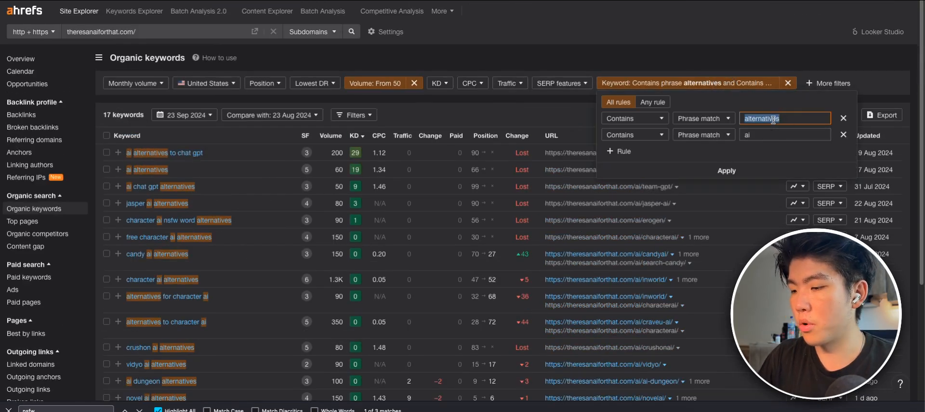
{"action": "left_click", "coordinate": [702, 117]}
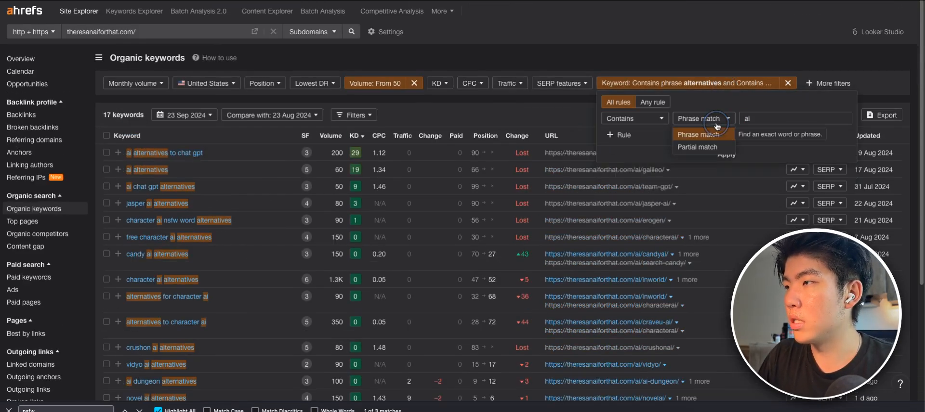
{"action": "left_click", "coordinate": [699, 118]}
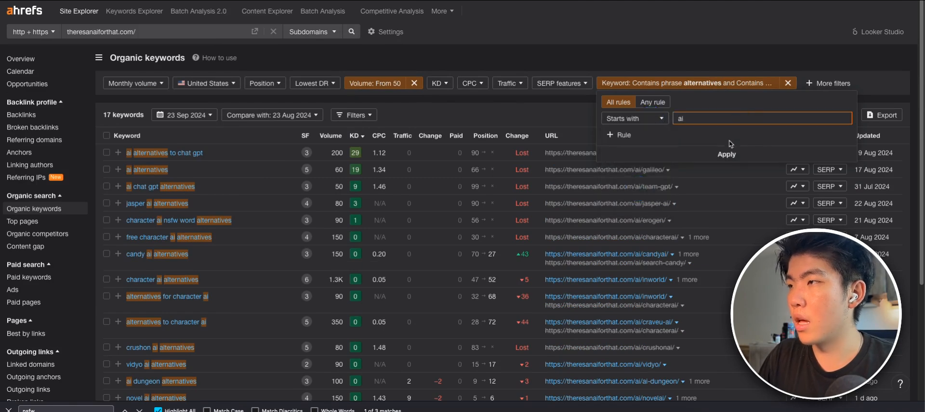
{"action": "left_click", "coordinate": [727, 154]}
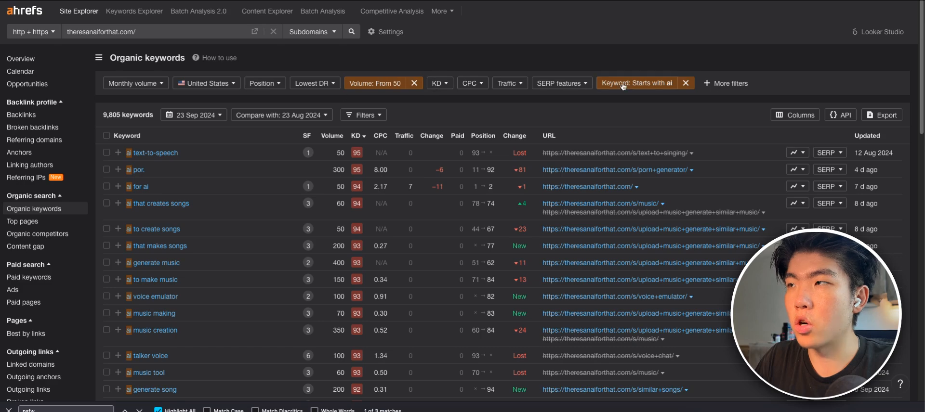
{"action": "scroll", "scroll_direction": "down", "scroll_amount": 3}
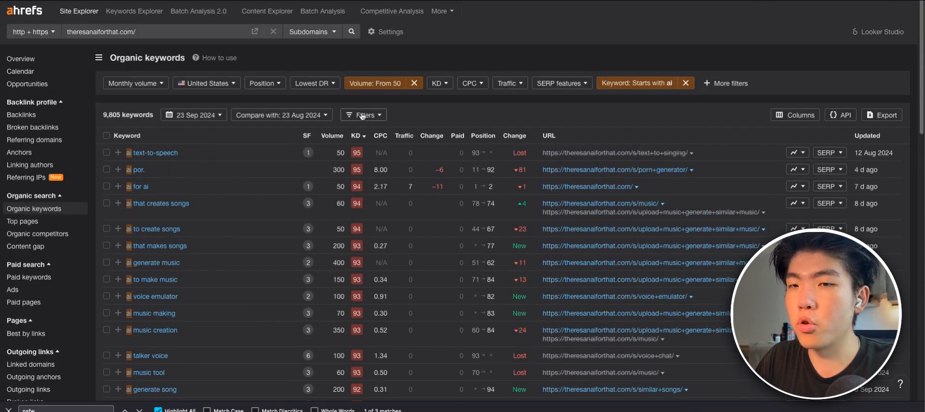
- Limit keyword difficulty to a maximum of 15
{"action": "left_click", "coordinate": [435, 83]}
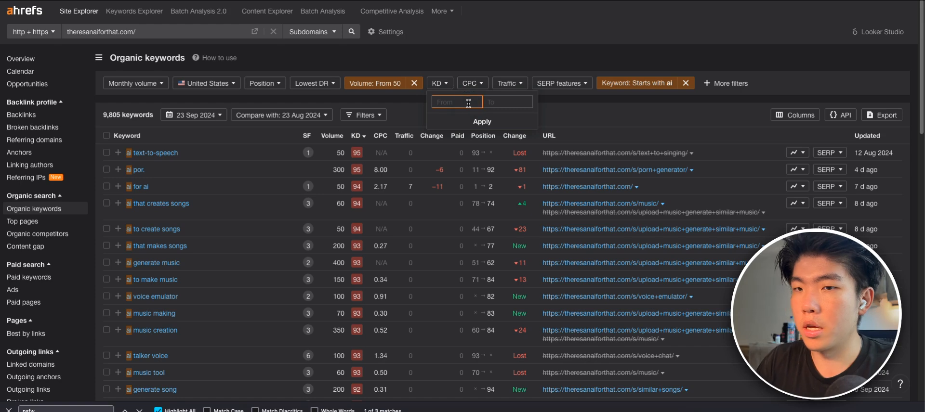
{"action": "type", "text": "1"}
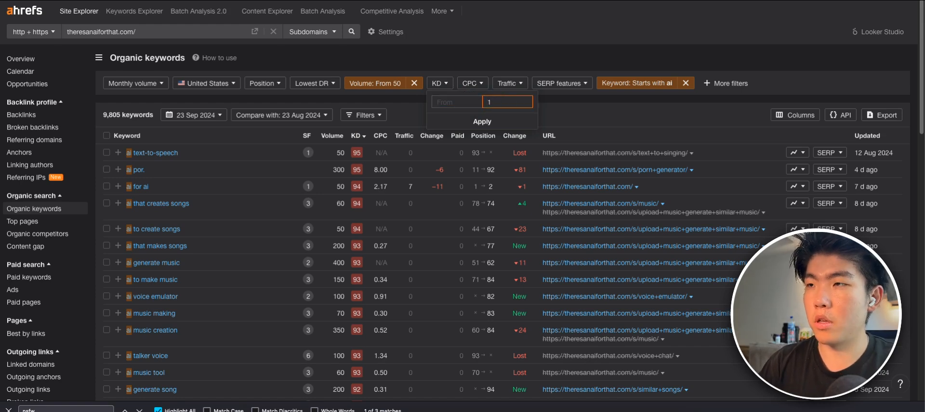
{"action": "left_click", "coordinate": [481, 121]}
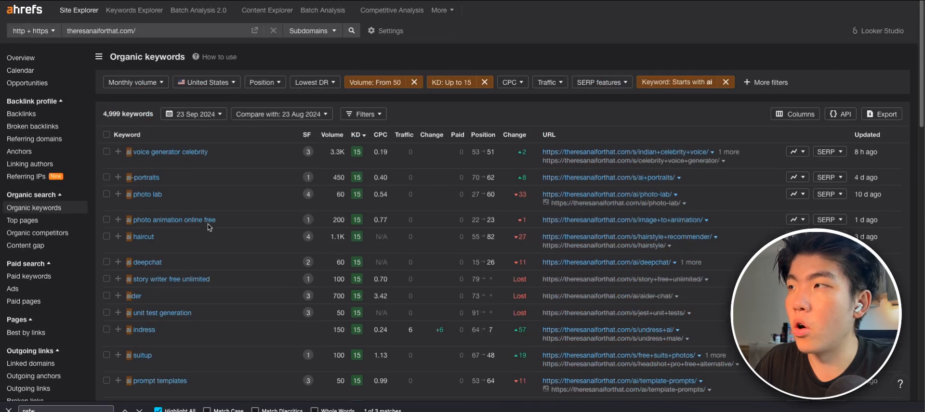
- Sort the keywords by highest volume and bring up actions for 'ai answer generator'
{"action": "scroll", "scroll_direction": "down", "scroll_amount": 3}
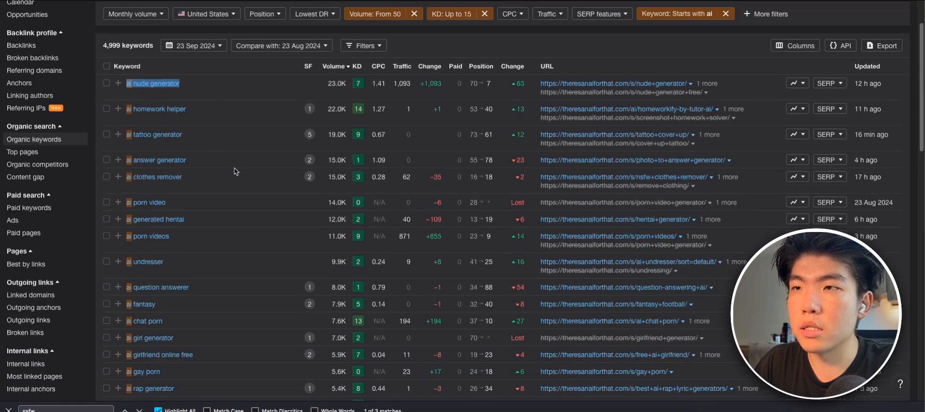
{"action": "scroll", "scroll_direction": "down", "scroll_amount": 3}
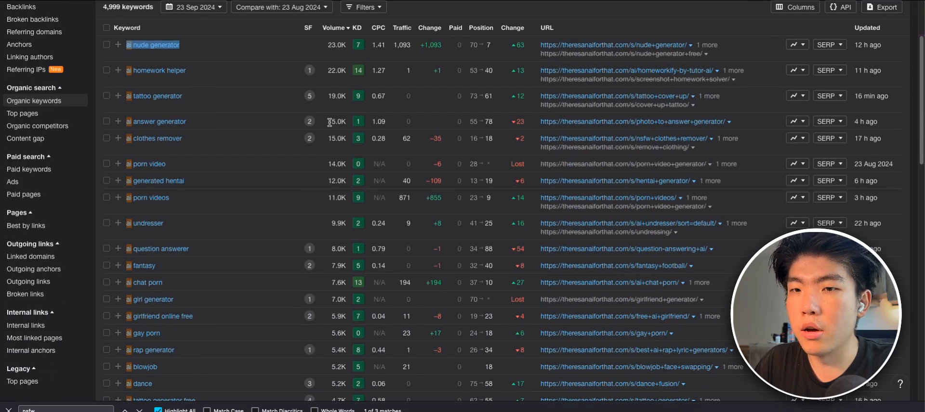
{"action": "right_click", "coordinate": [158, 122]}
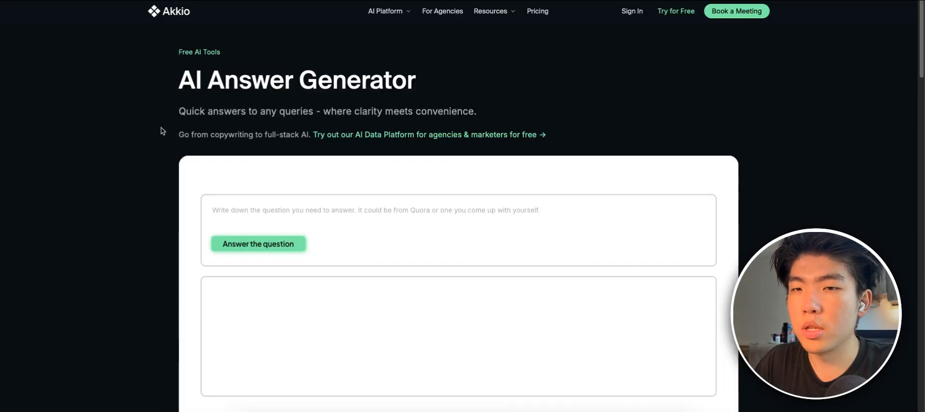
- Browse the AI Rap Song Lyrics Generator page and confirm Akkio ranks first for 'ai answer generator'
{"action": "scroll", "scroll_direction": "down", "scroll_amount": 3}
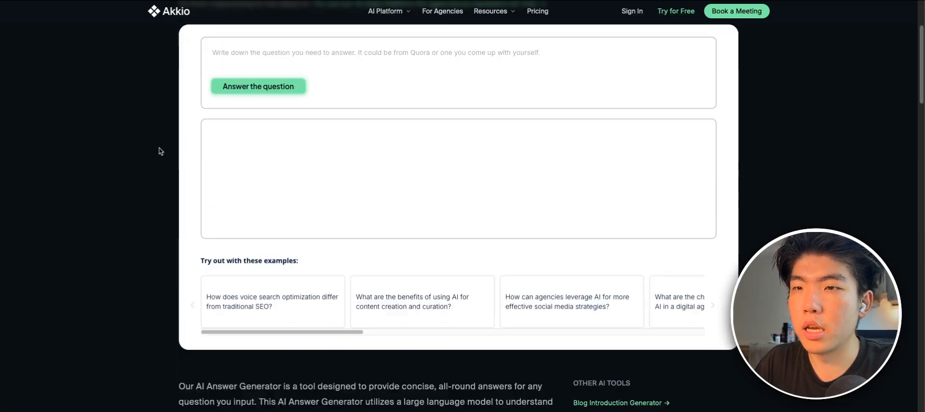
{"action": "scroll", "scroll_direction": "down", "scroll_amount": 3}
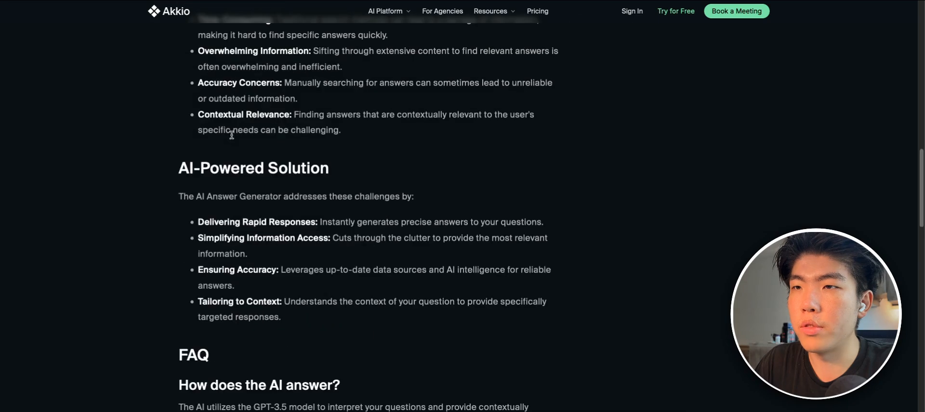
{"action": "scroll", "scroll_direction": "up", "scroll_amount": 3}
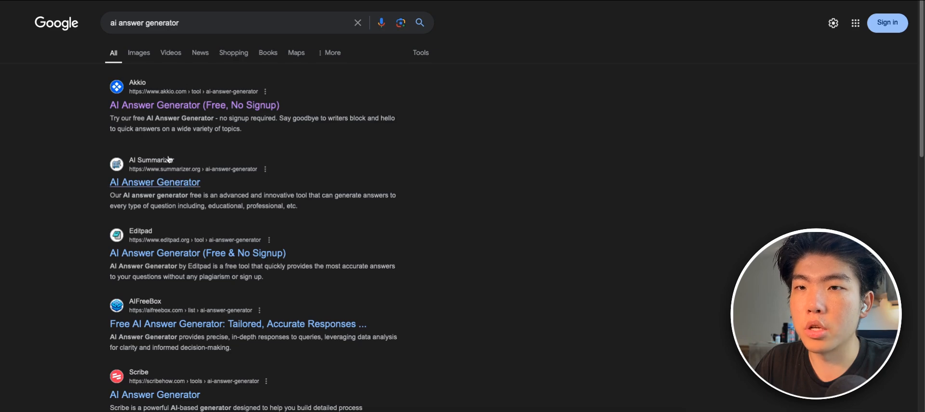
{"action": "scroll", "scroll_direction": "down", "scroll_amount": 3}
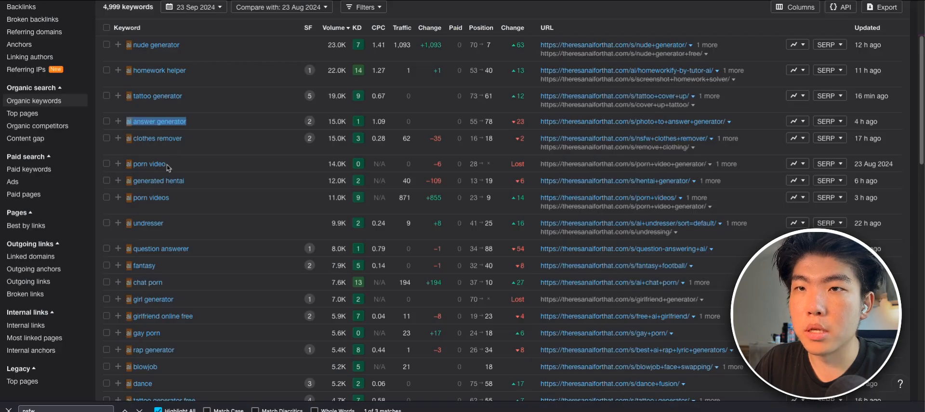
{"action": "scroll", "scroll_direction": "down", "scroll_amount": 3}
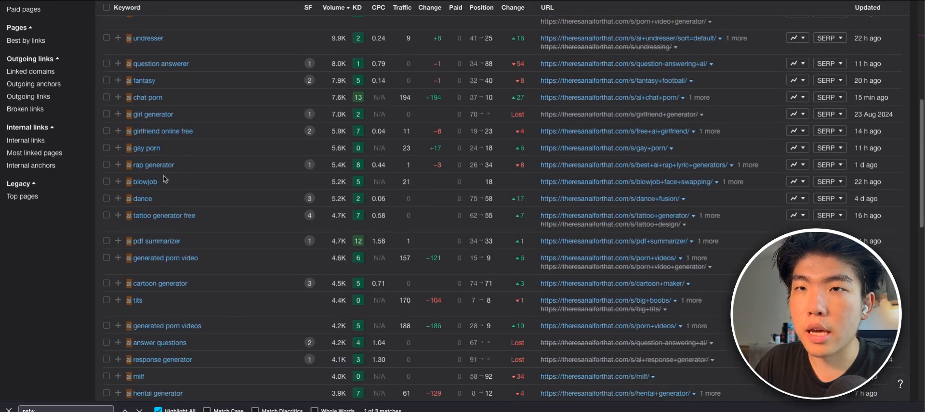
{"action": "double_click", "coordinate": [153, 165]}
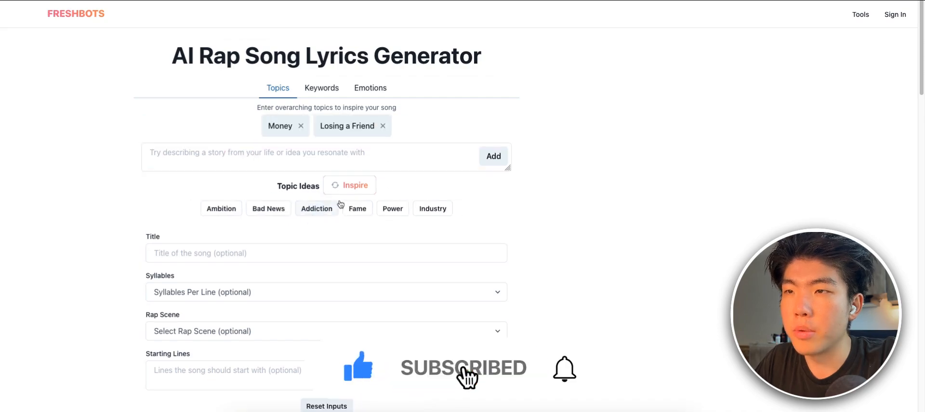
{"action": "scroll", "scroll_direction": "down", "scroll_amount": 3}
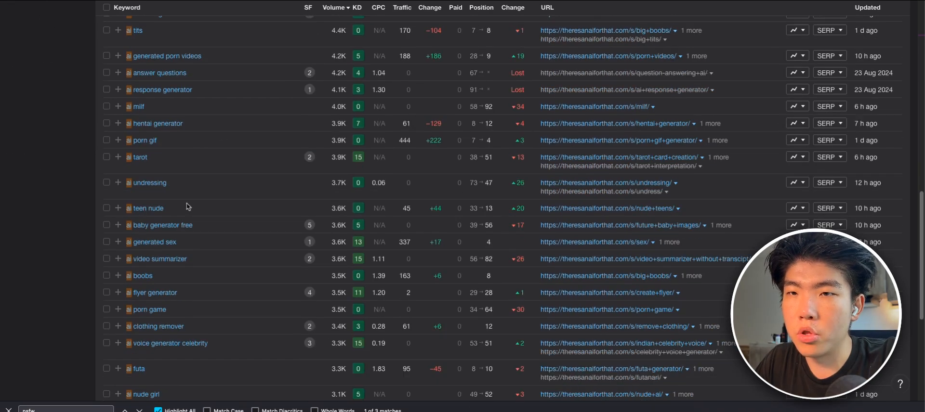
- Copy the candidate keyword 'ai baby generator free' from the keywords table
{"action": "scroll", "scroll_direction": "down", "scroll_amount": 3}
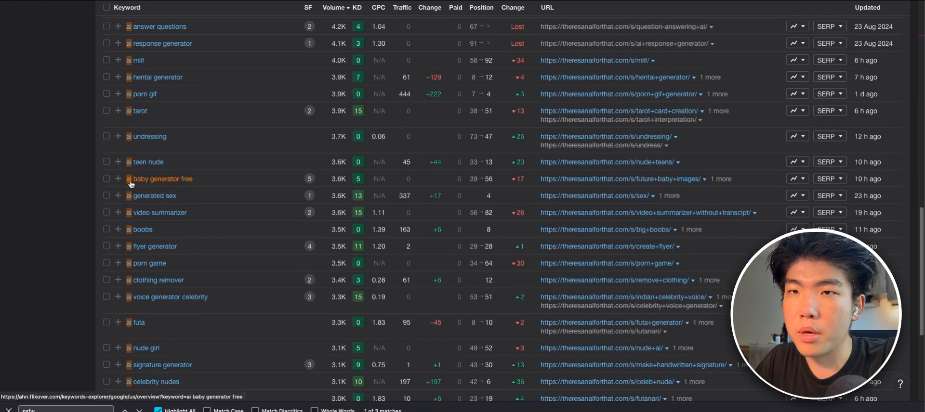
{"action": "right_click", "coordinate": [161, 179]}
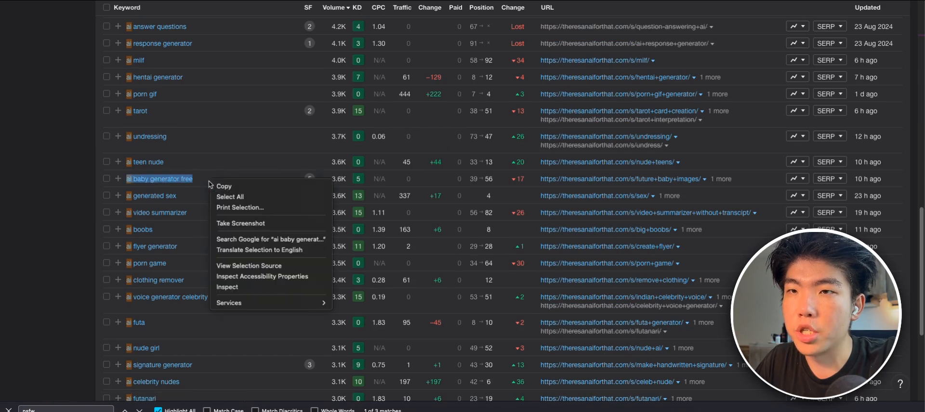
{"action": "left_click", "coordinate": [271, 239]}
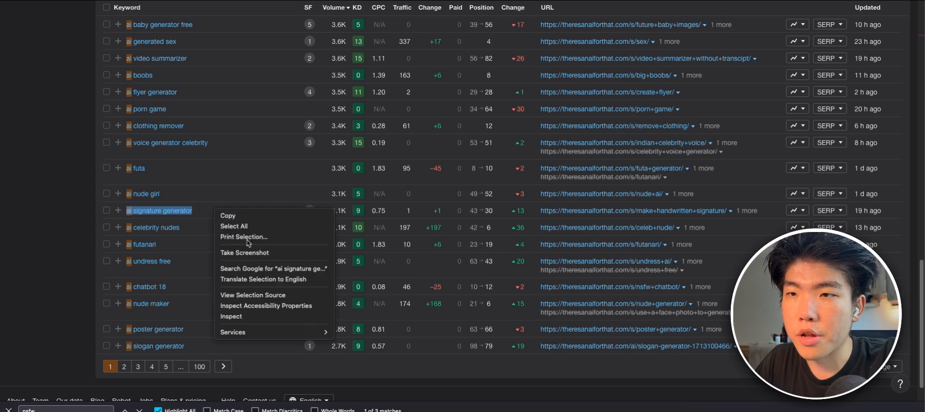
{"action": "left_click", "coordinate": [204, 210]}
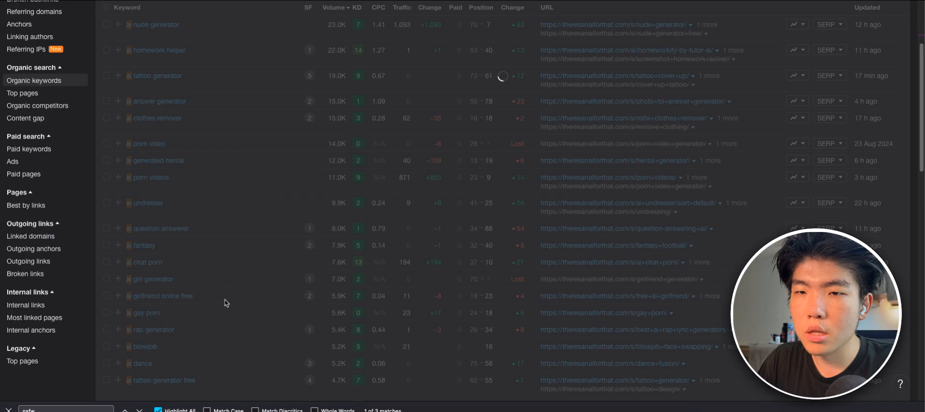
- Go to page 3 of results and search Google for 'ai decorating app'
{"action": "scroll", "scroll_direction": "down", "scroll_amount": 3}
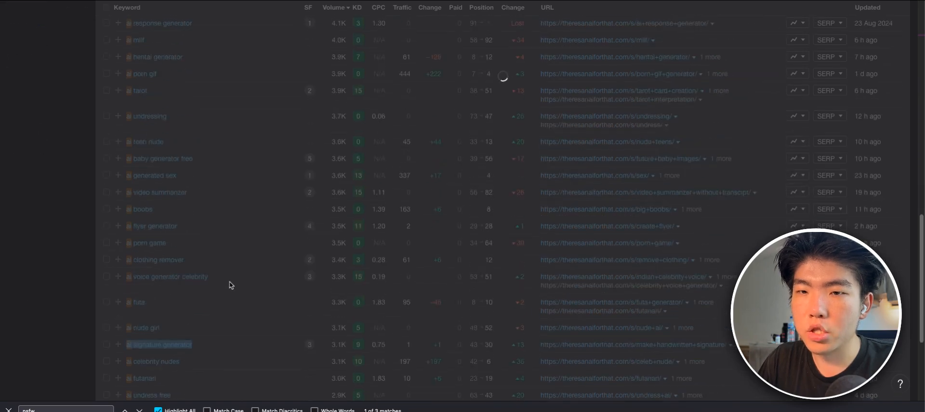
{"action": "scroll", "scroll_direction": "down", "scroll_amount": 3}
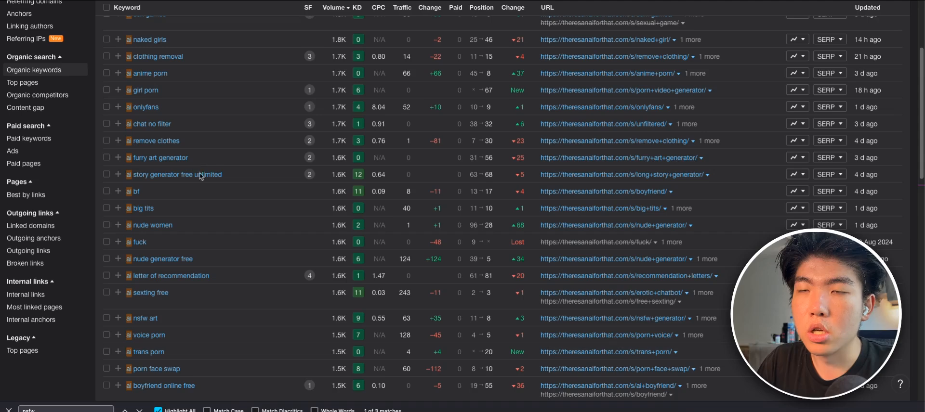
{"action": "scroll", "scroll_direction": "down", "scroll_amount": 3}
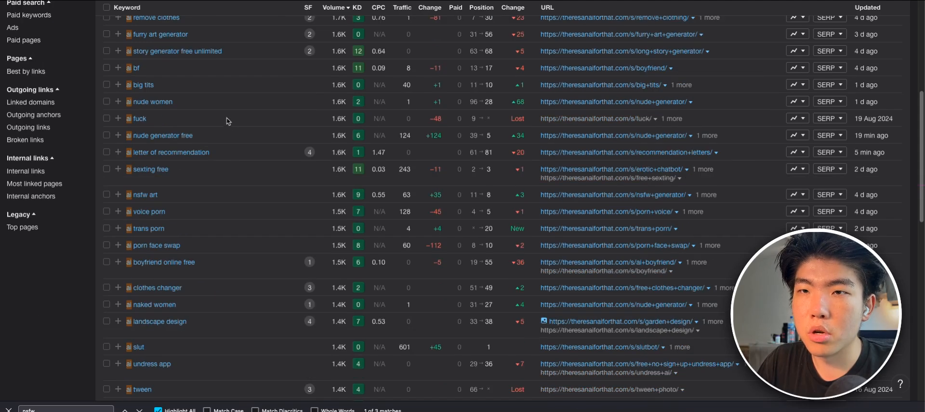
{"action": "scroll", "scroll_direction": "down", "scroll_amount": 3}
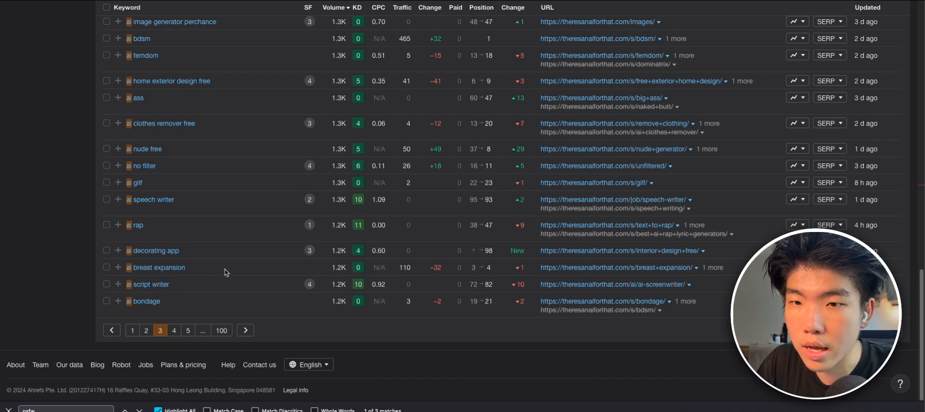
{"action": "right_click", "coordinate": [156, 251]}
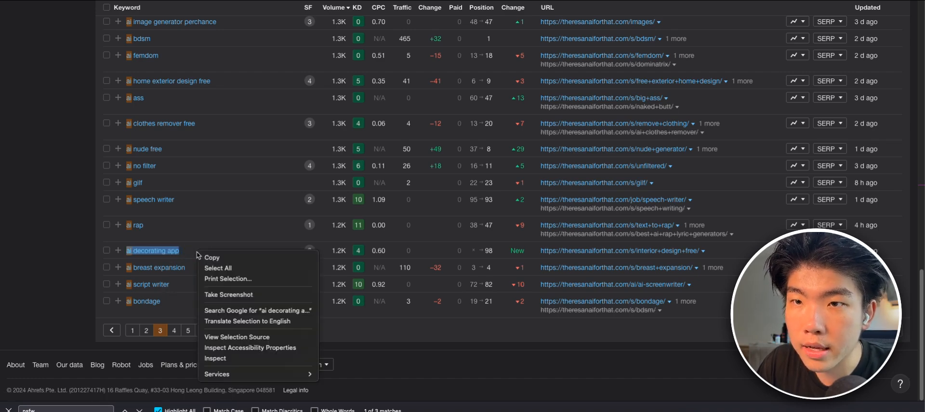
{"action": "left_click", "coordinate": [257, 311]}
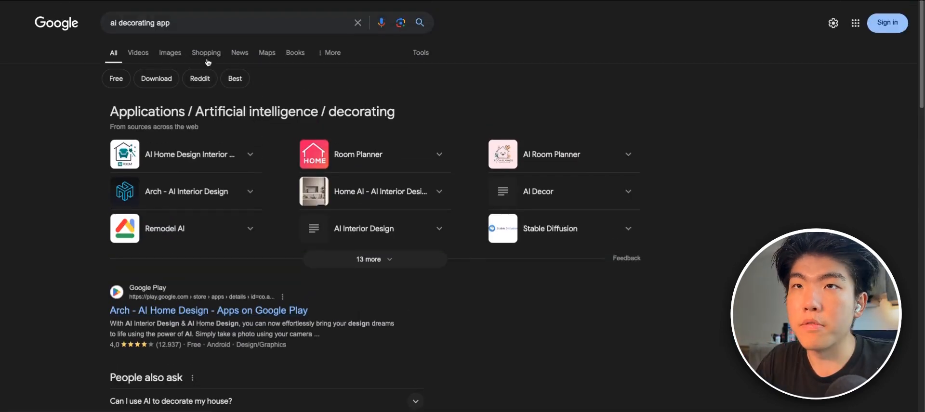
- Review existing 'ai decorating app' results such as Arch and Room Planner
{"action": "scroll", "scroll_direction": "down", "scroll_amount": 3}
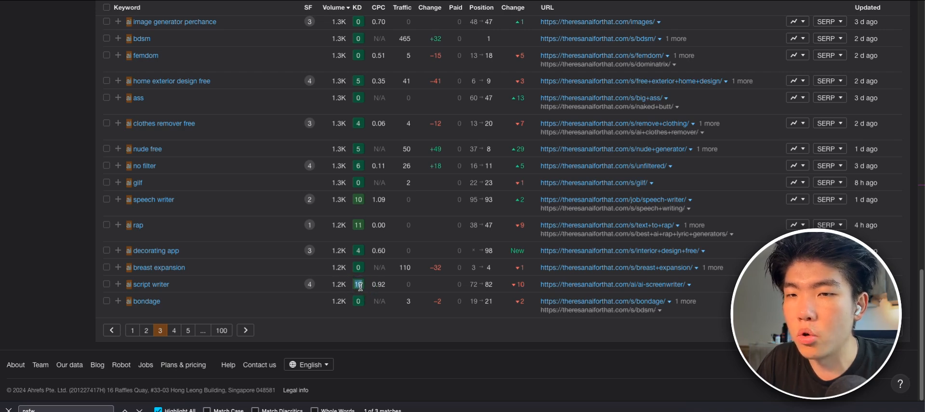
{"action": "mouse_move", "coordinate": [216, 291]}
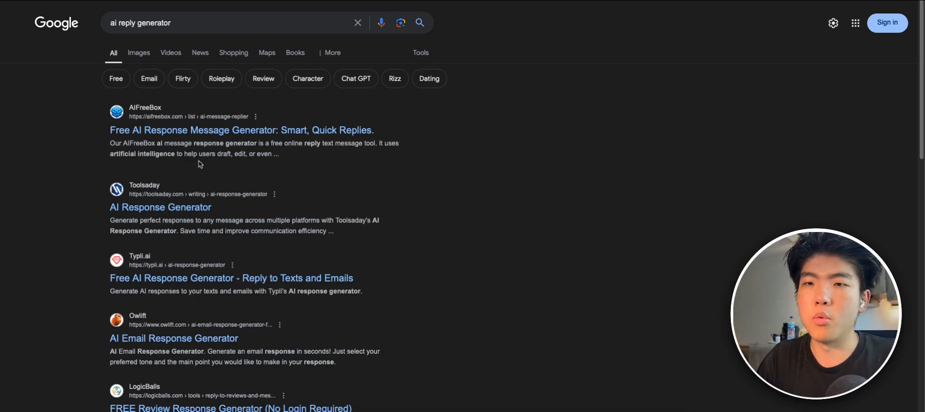
{"action": "mouse_move", "coordinate": [108, 175]}
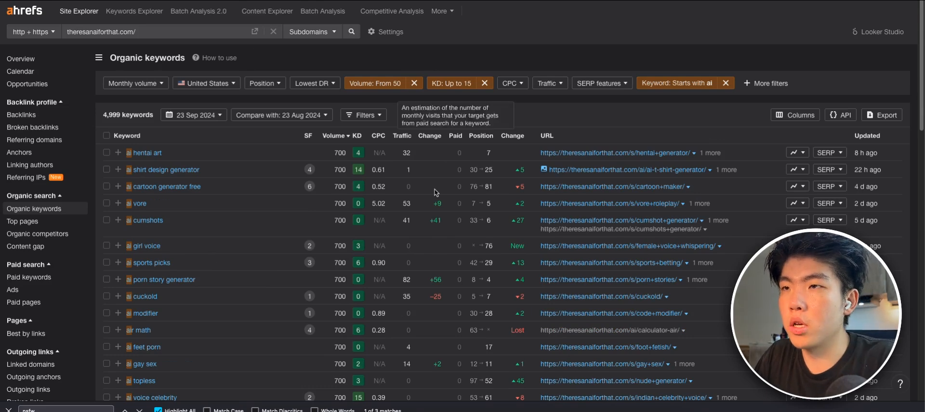
- Require CPC from 1.00, cutting the keyword list to 822
{"action": "left_click", "coordinate": [511, 83]}
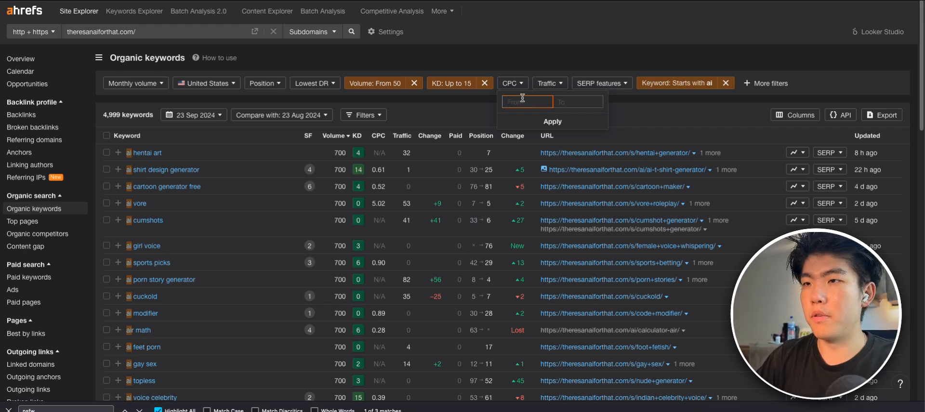
{"action": "left_click", "coordinate": [551, 121]}
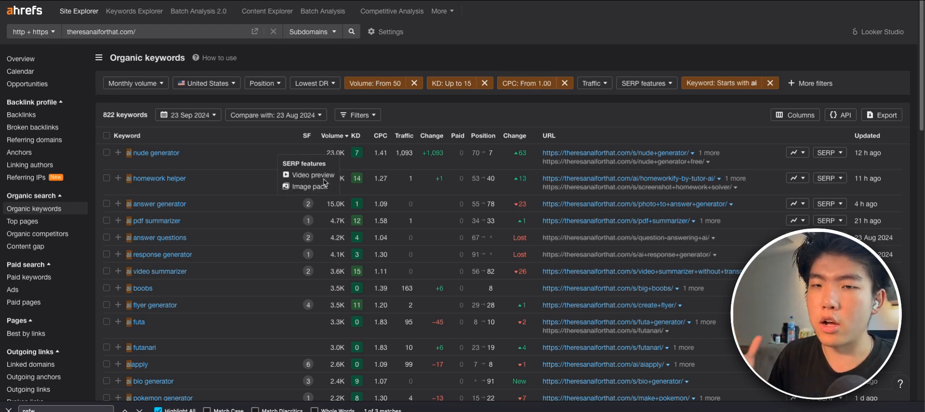
- Search Google for the keyword 'ai sound effect generator'
{"action": "scroll", "scroll_direction": "down", "scroll_amount": 3}
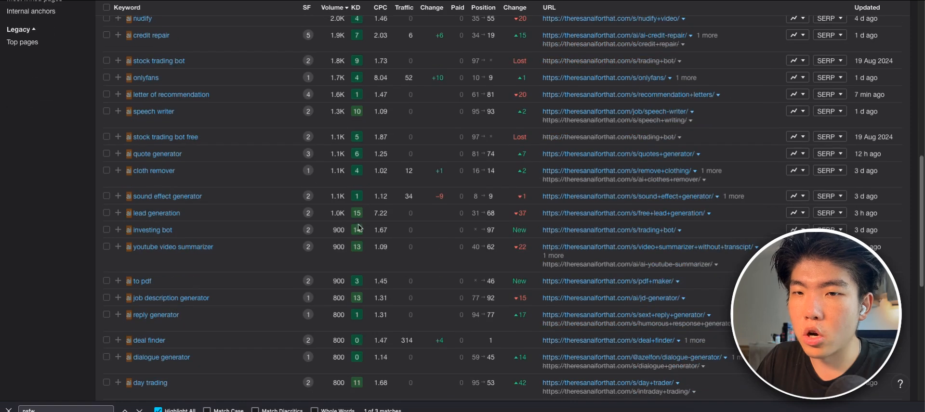
{"action": "double_click", "coordinate": [156, 213]}
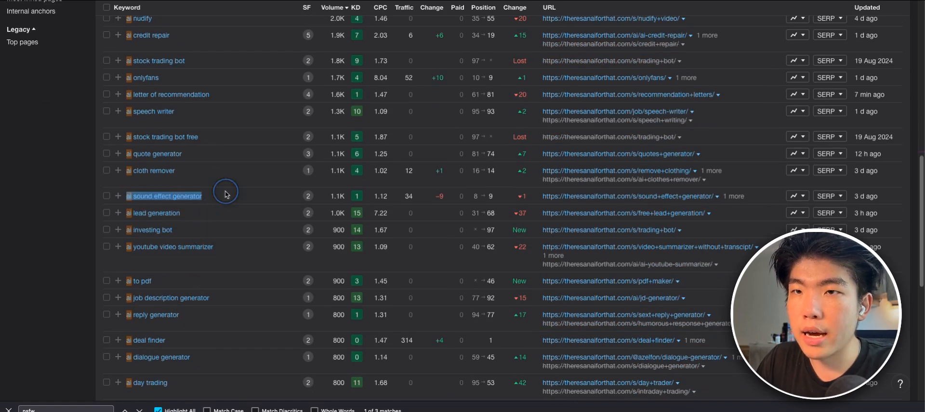
{"action": "left_click", "coordinate": [167, 196]}
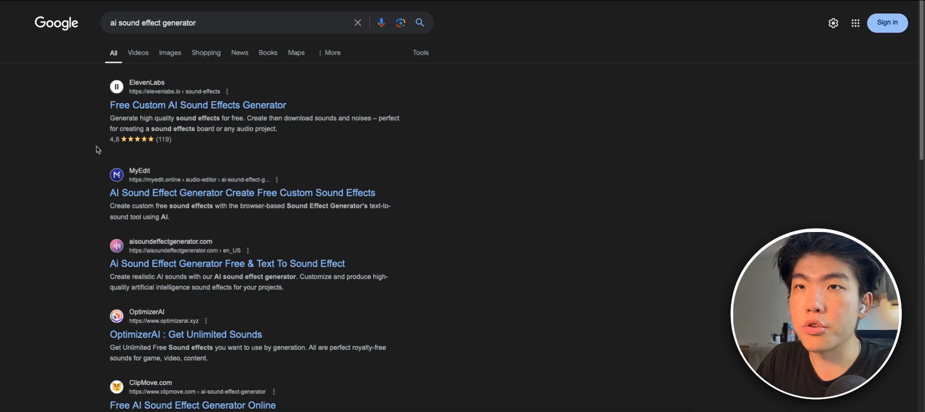
- Review existing 'ai sound effect generator' tools such as ElevenLabs and MyEdit
{"action": "scroll", "scroll_direction": "down", "scroll_amount": 3}
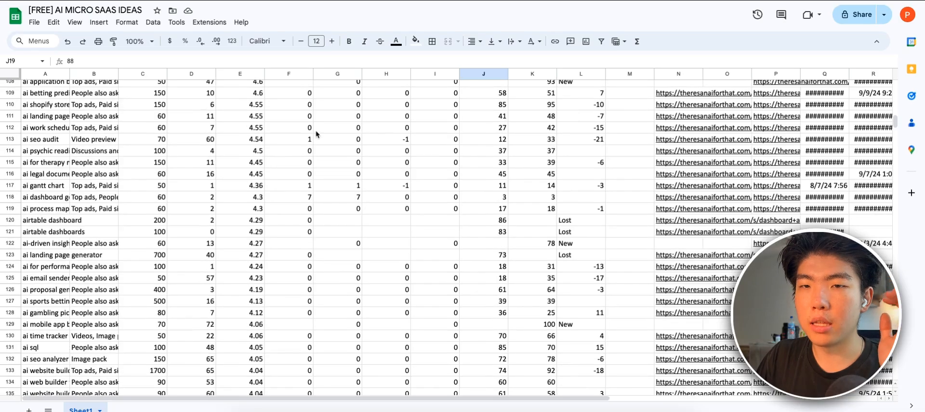
- Follow the explodinginsights.com banner link to the Exploding Insights PRO Datasets page
{"action": "scroll", "scroll_direction": "down", "scroll_amount": 3}
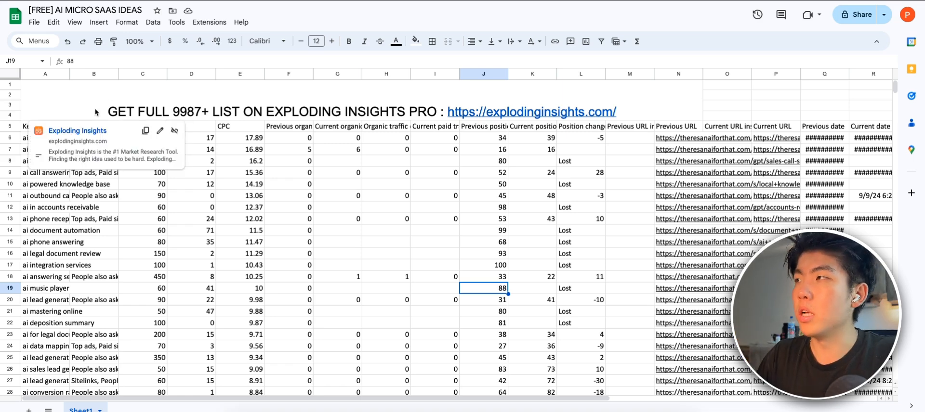
{"action": "left_click", "coordinate": [531, 112]}
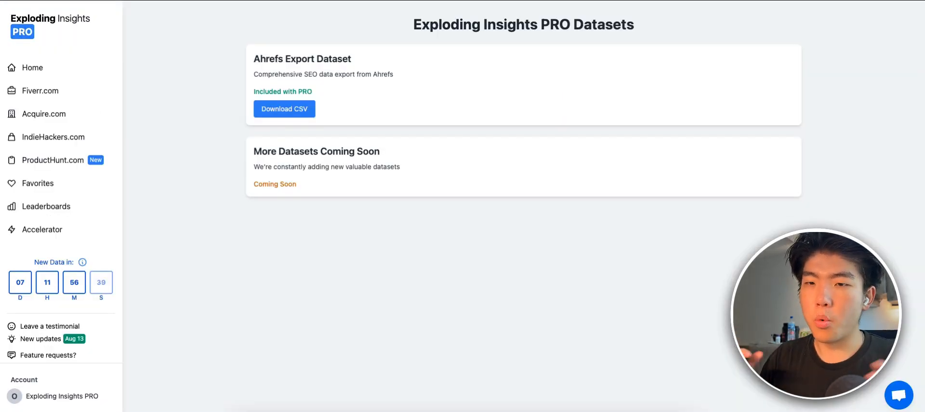